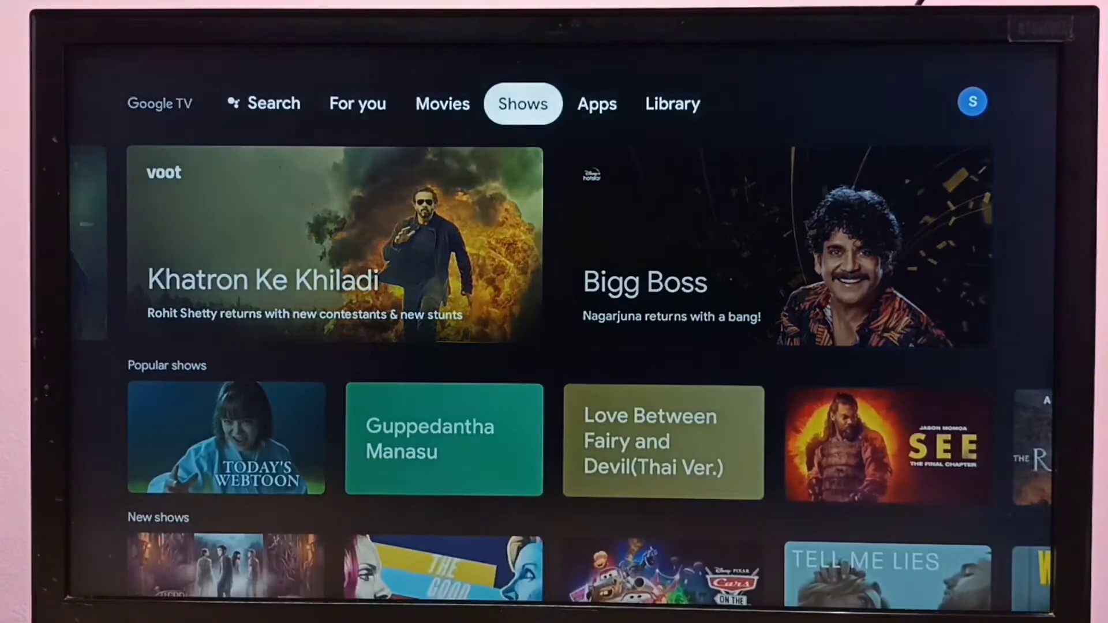
- Bring up the account and quick settings panel from the profile icon
click(671, 103)
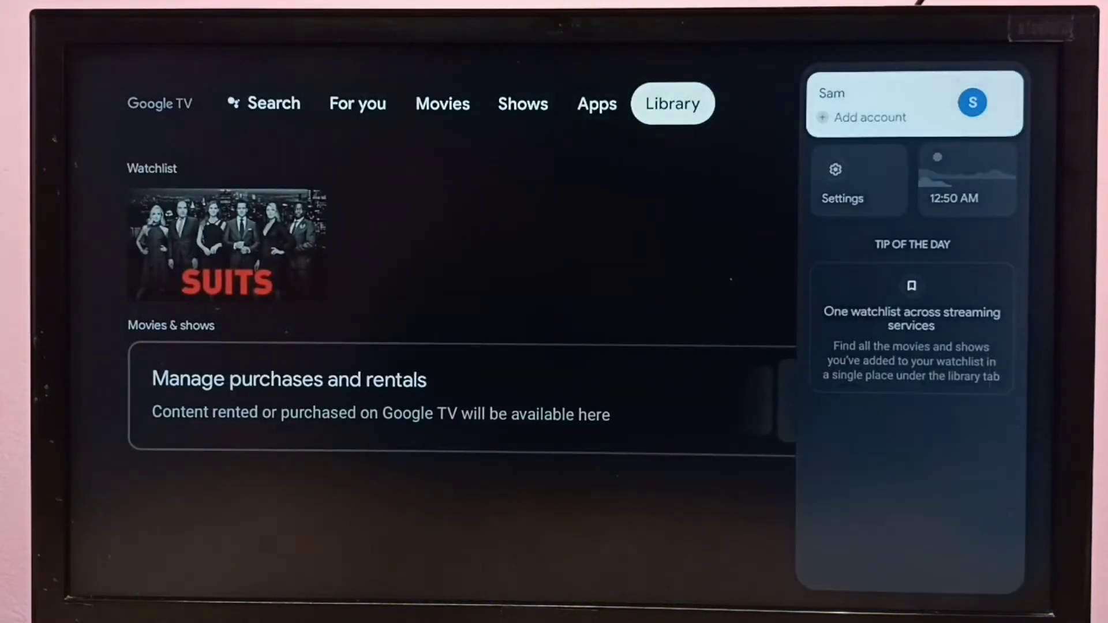
mouse_move(859, 180)
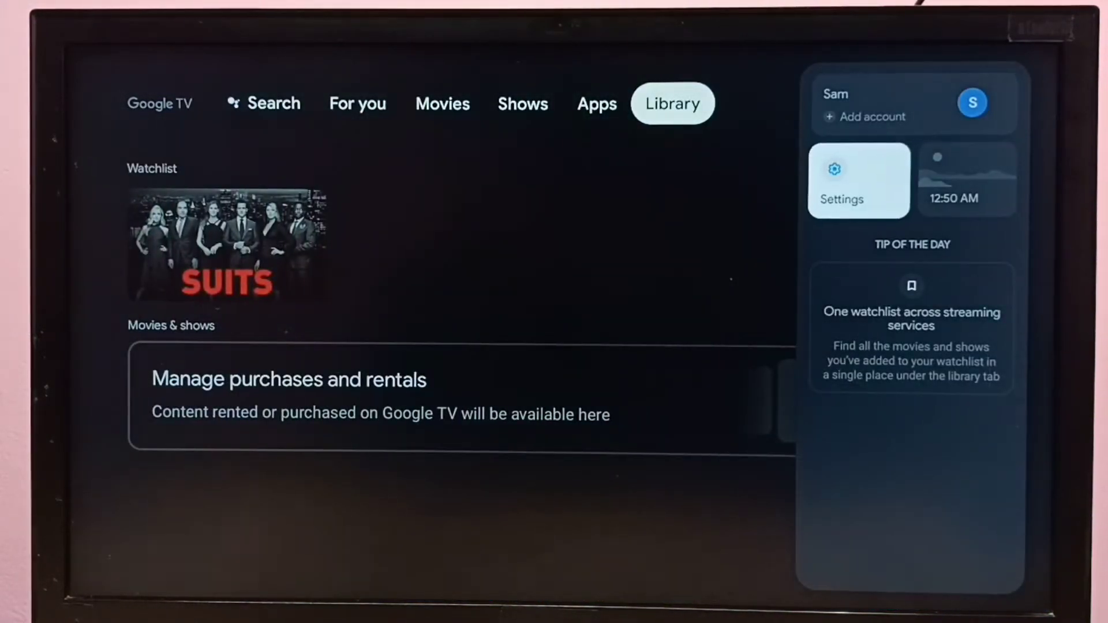
- Navigate through Settings and Advanced display settings to the Resolution list
click(857, 180)
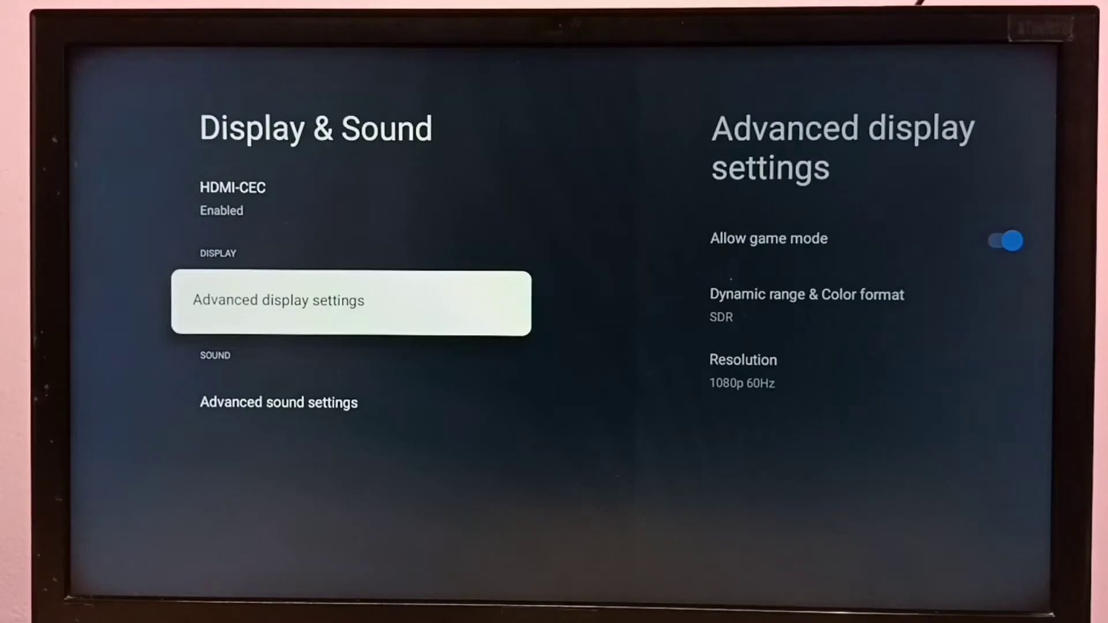
click(350, 303)
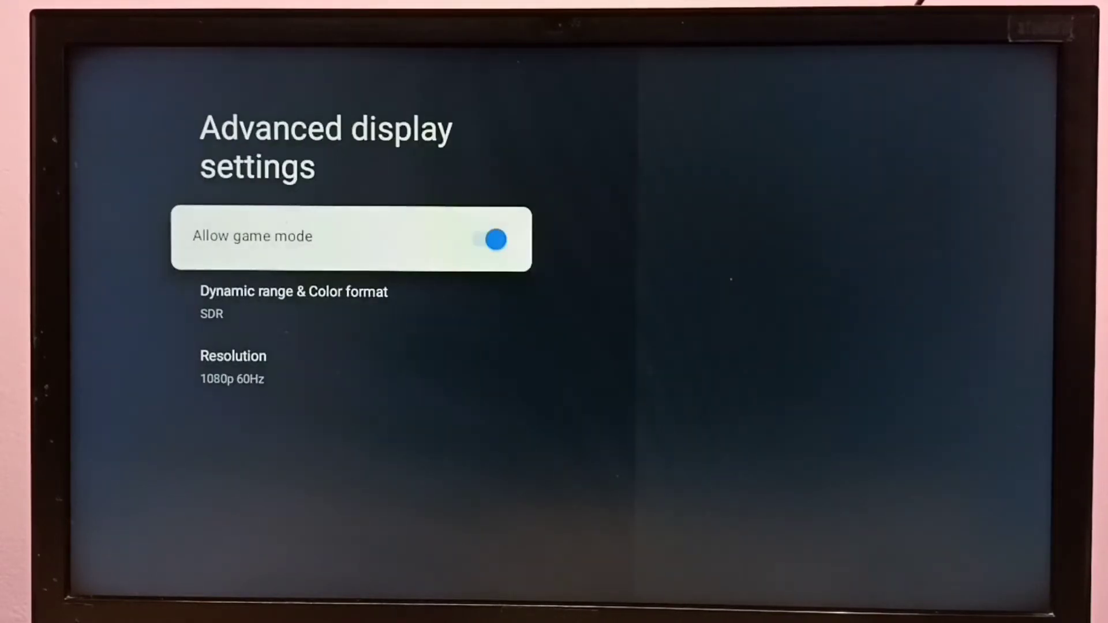
key(down)
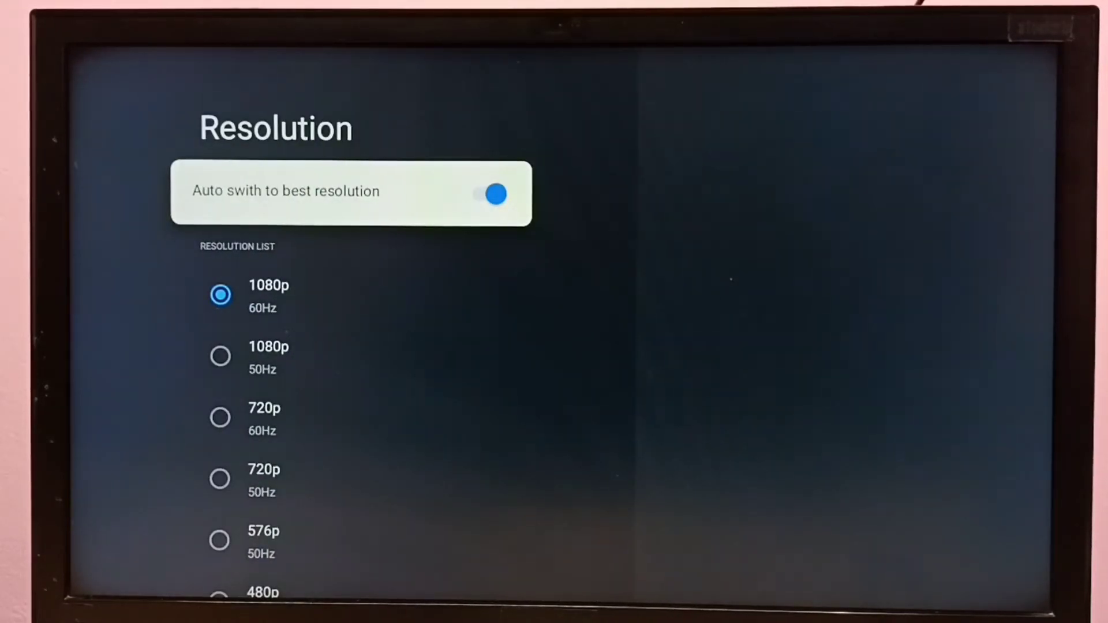
- Turn off Auto switch to best resolution so 720p 60Hz can be chosen
click(494, 193)
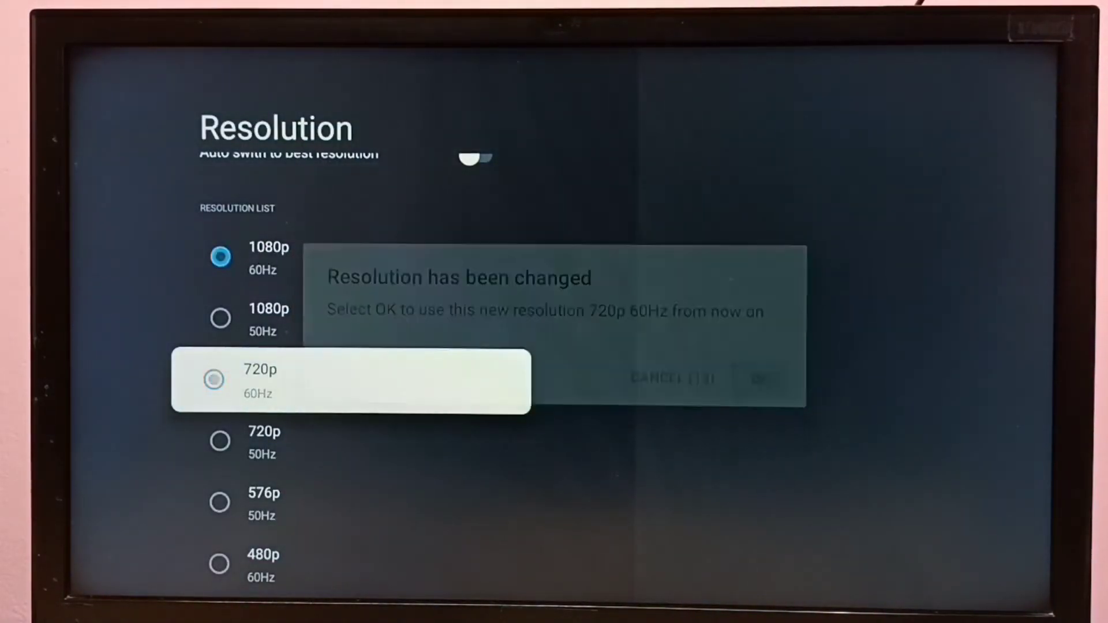
- Keep 720p 60Hz, then turn Auto switch to best resolution back on, restoring 1080p 60Hz
click(758, 379)
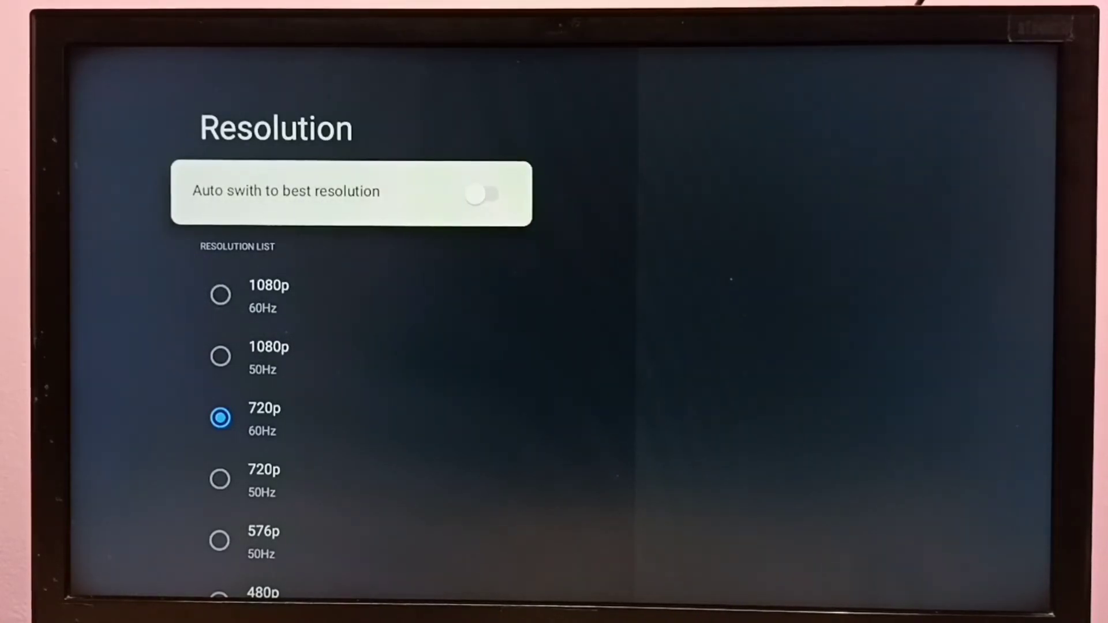
click(487, 194)
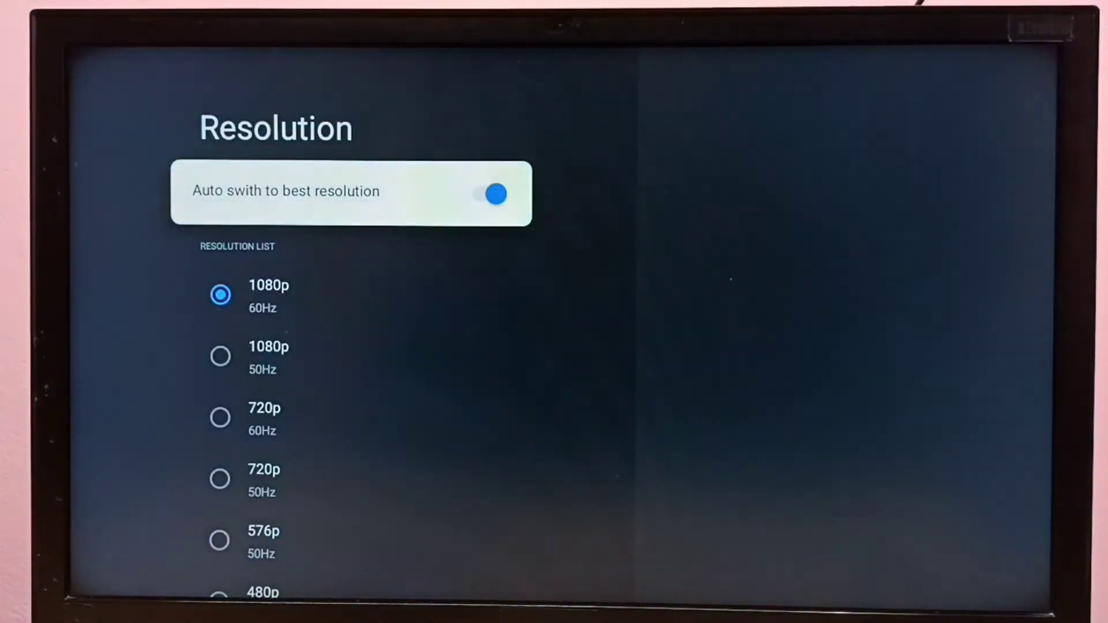